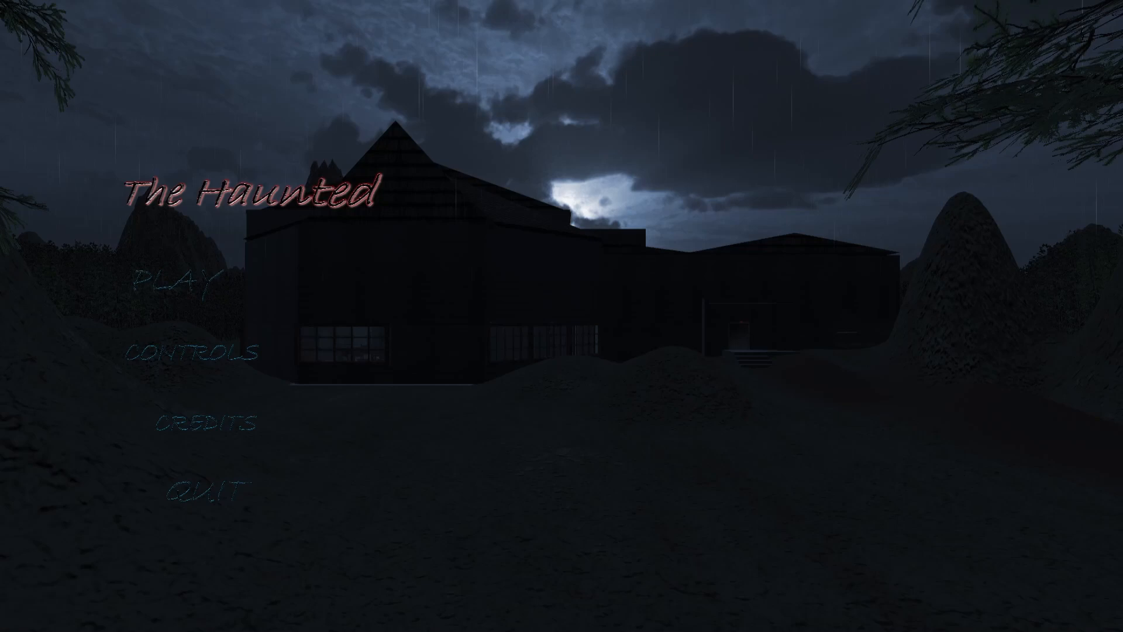
# Check the controls screen, start a new game, and bring up the items list
pyautogui.click(190, 351)
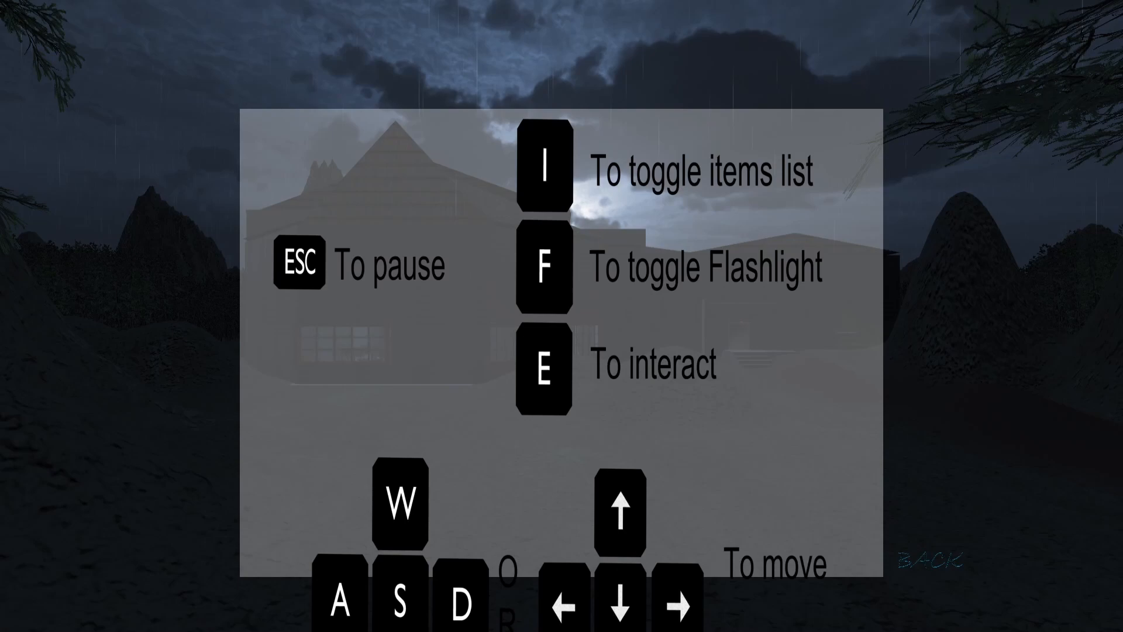
pyautogui.click(934, 559)
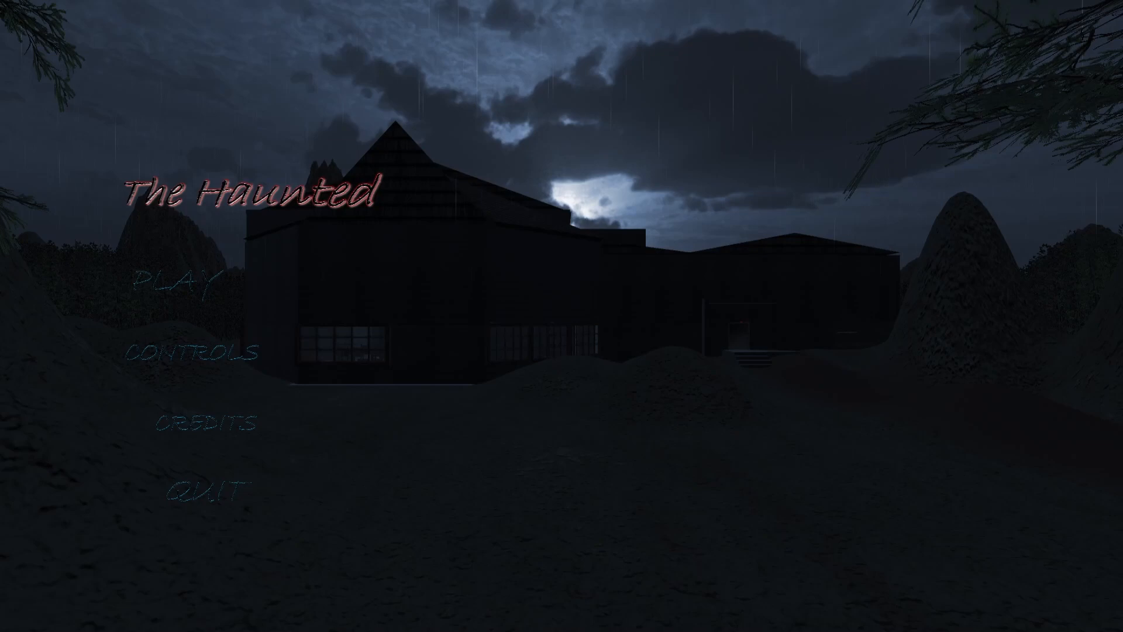
pyautogui.click(176, 280)
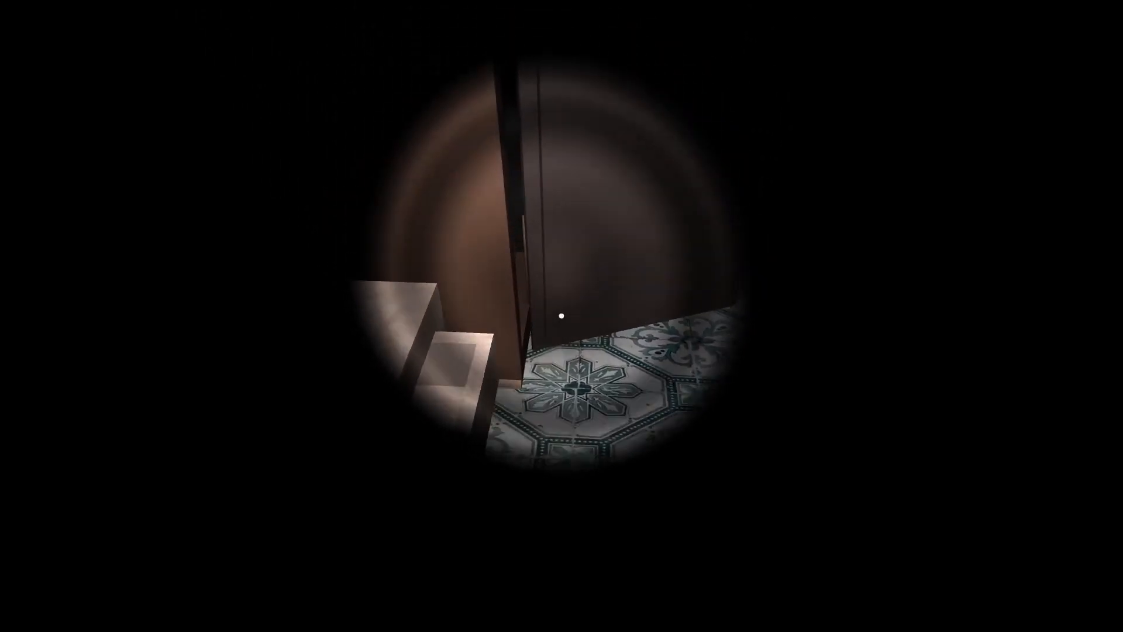
pyautogui.press('i')
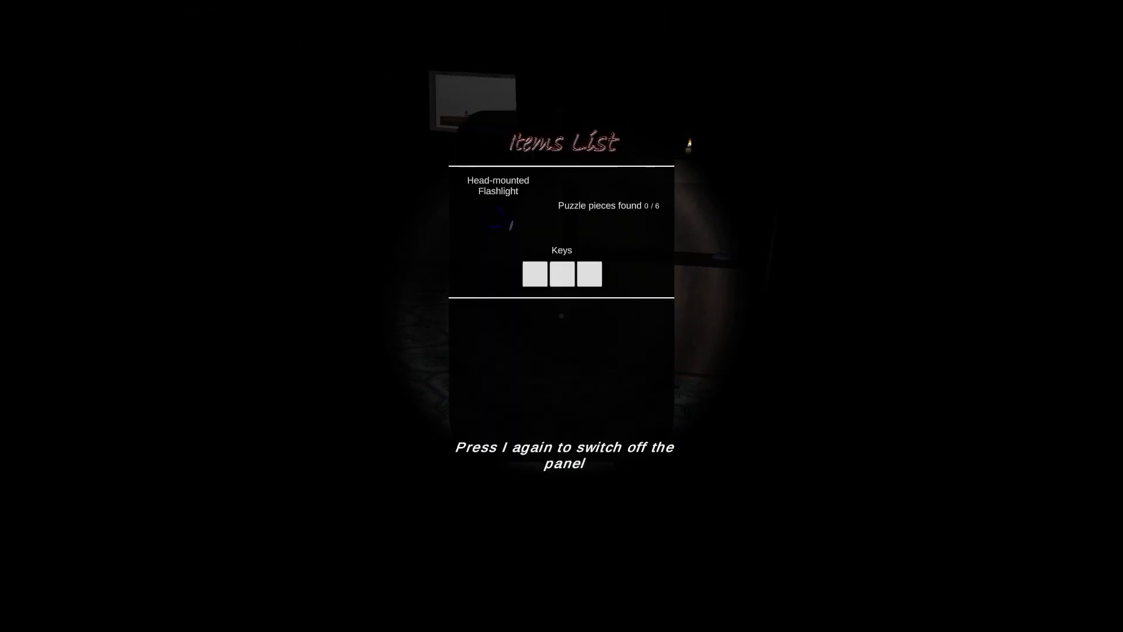
# Hide the items list, walk past the wooden chest, then reopen the list
pyautogui.press('i')
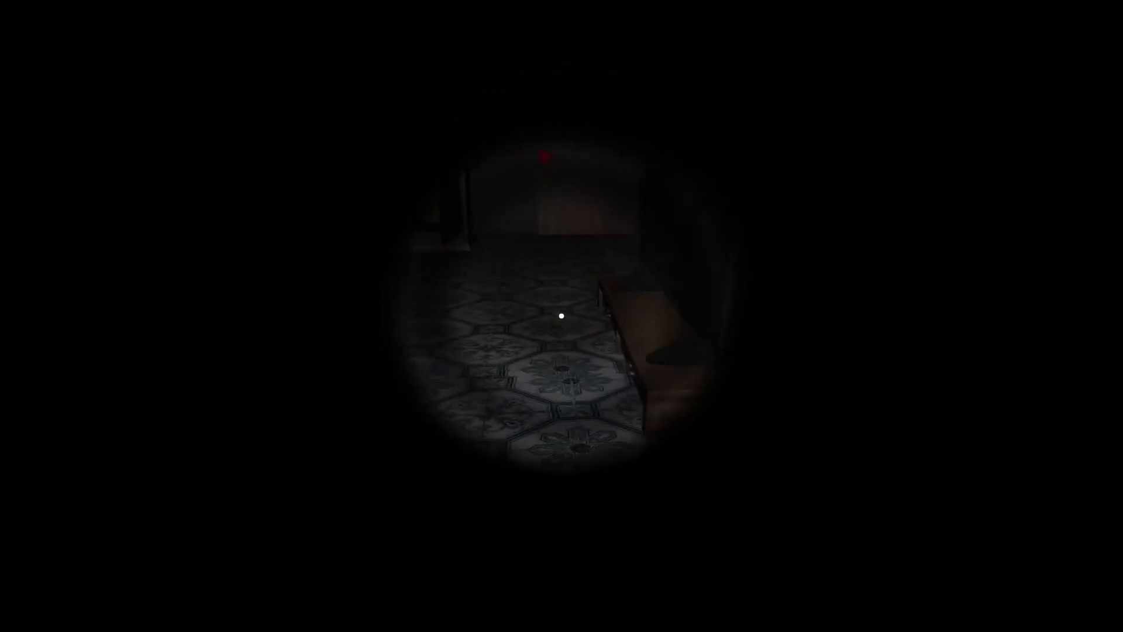
pyautogui.press('i')
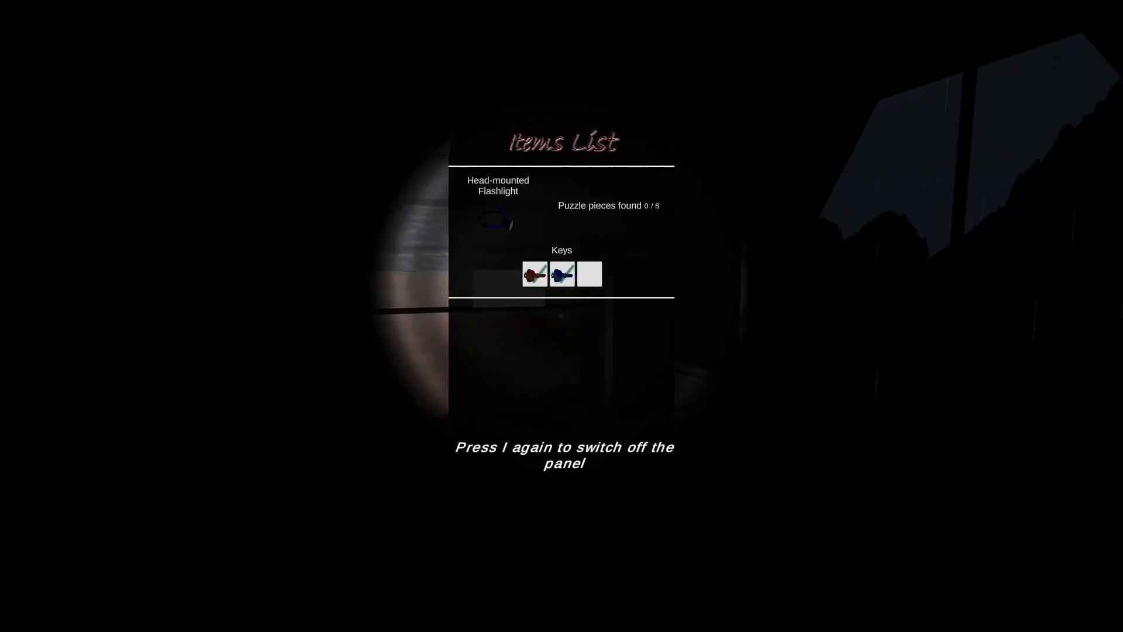
# Close the items list after confirming two keys and 0/6 puzzle pieces
pyautogui.press('i')
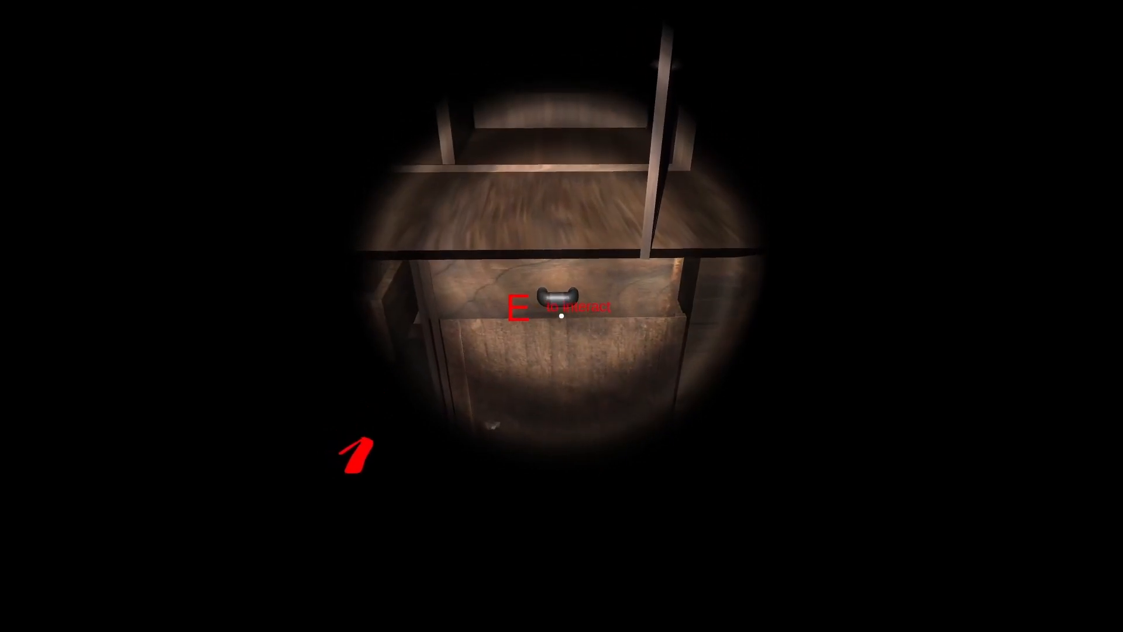
# Search the wooden shelf cabinet, then open the chest of drawers
pyautogui.click(562, 315)
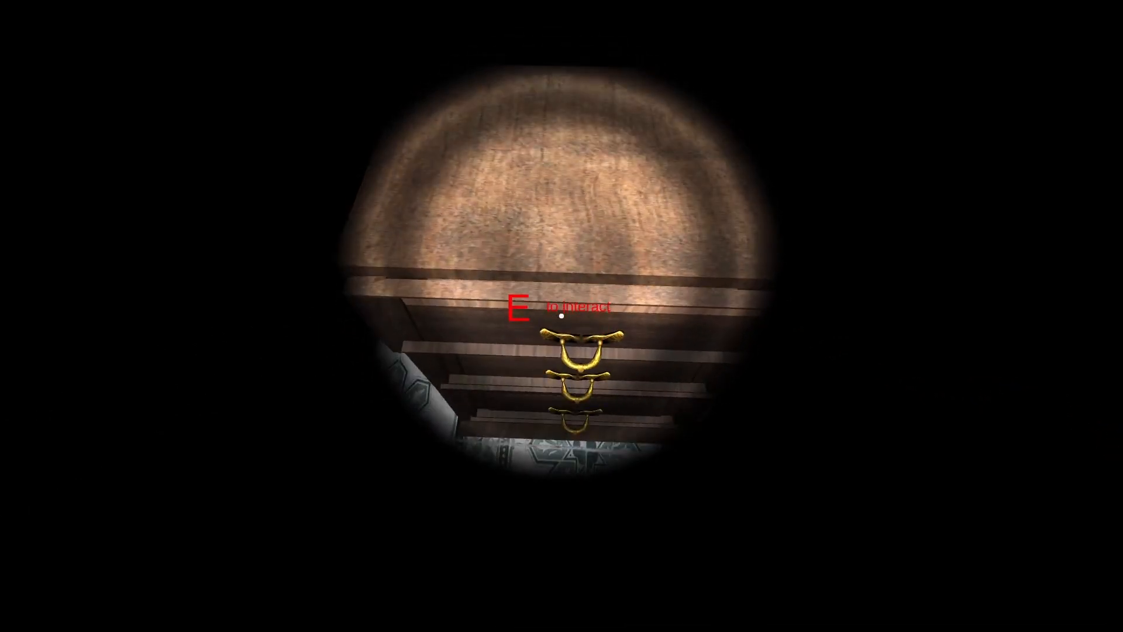
pyautogui.press('e')
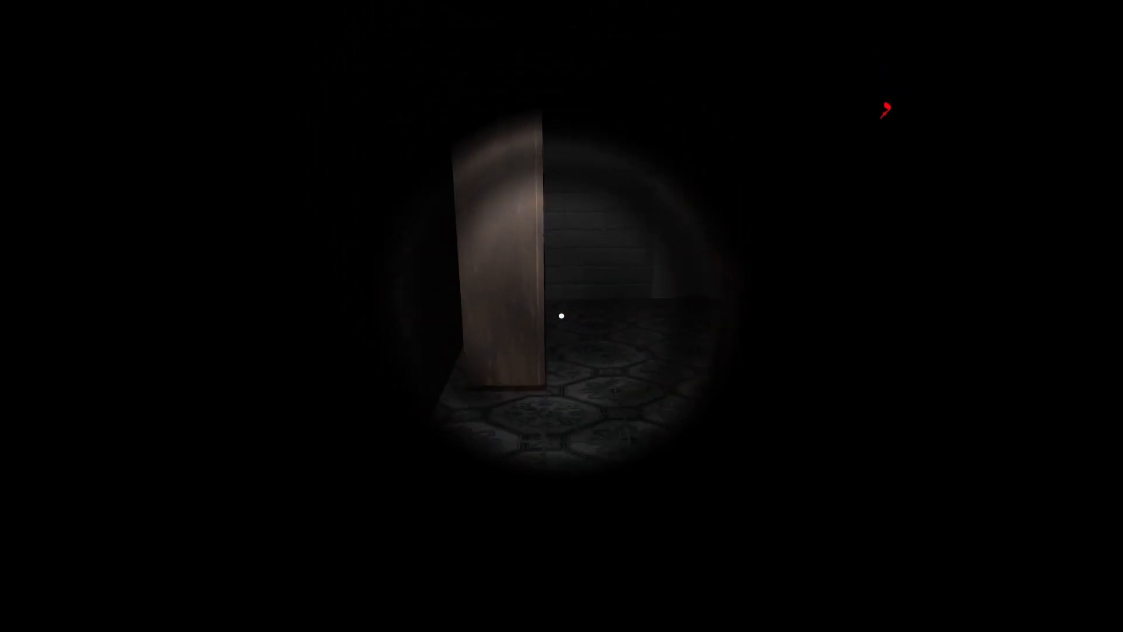
pyautogui.moveTo(562, 316)
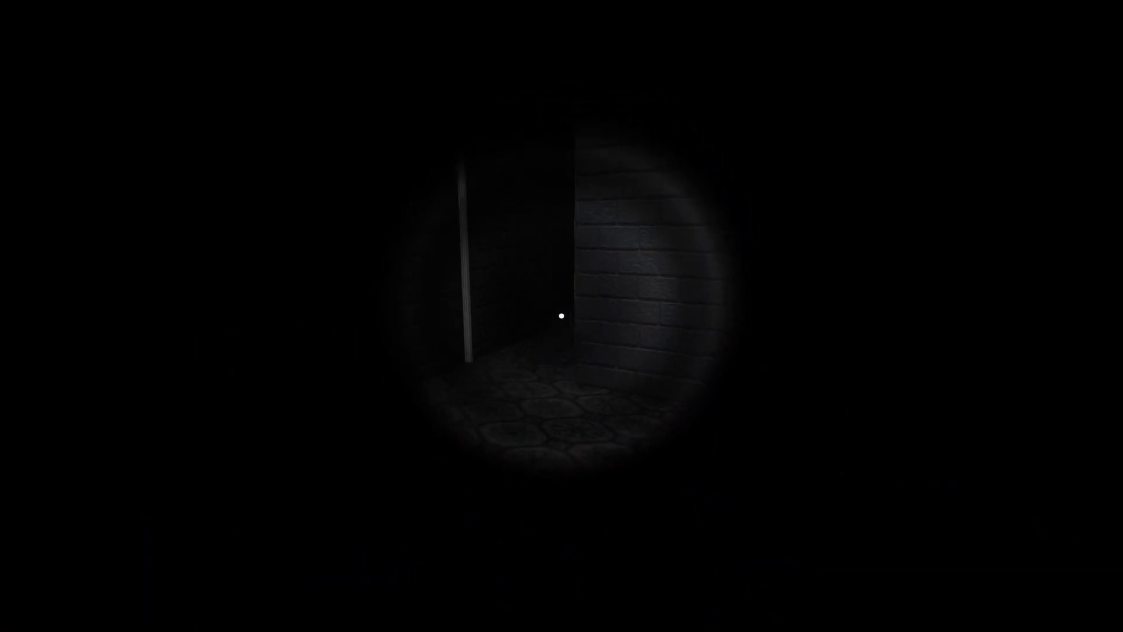
# Open the items list showing 6/6 puzzle pieces, three keys and two gems
pyautogui.press('i')
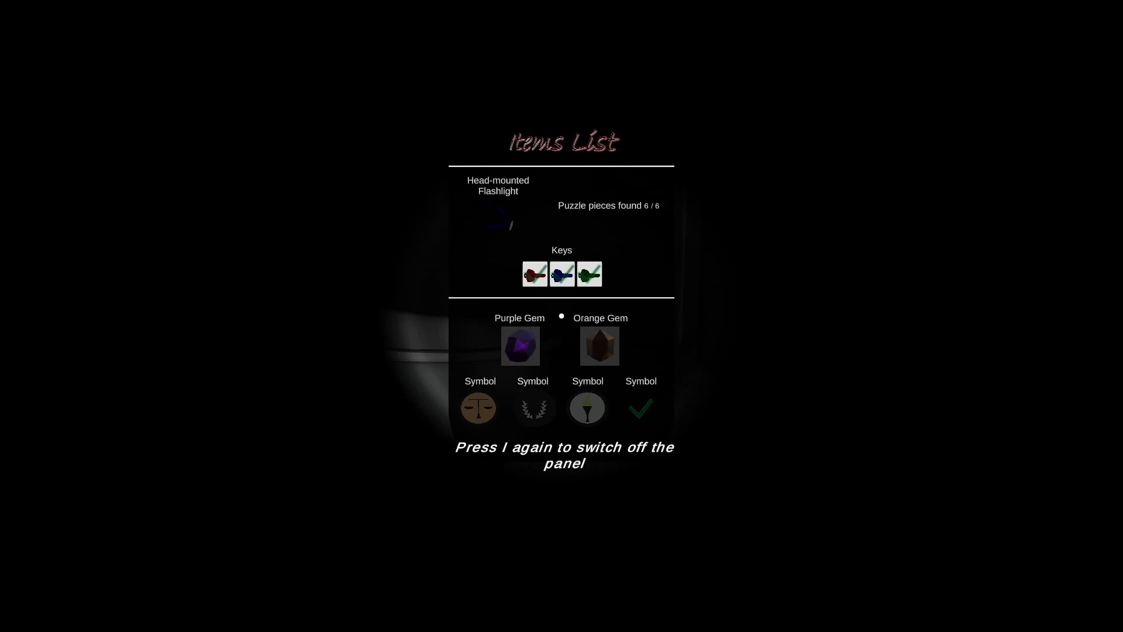
pyautogui.press('i')
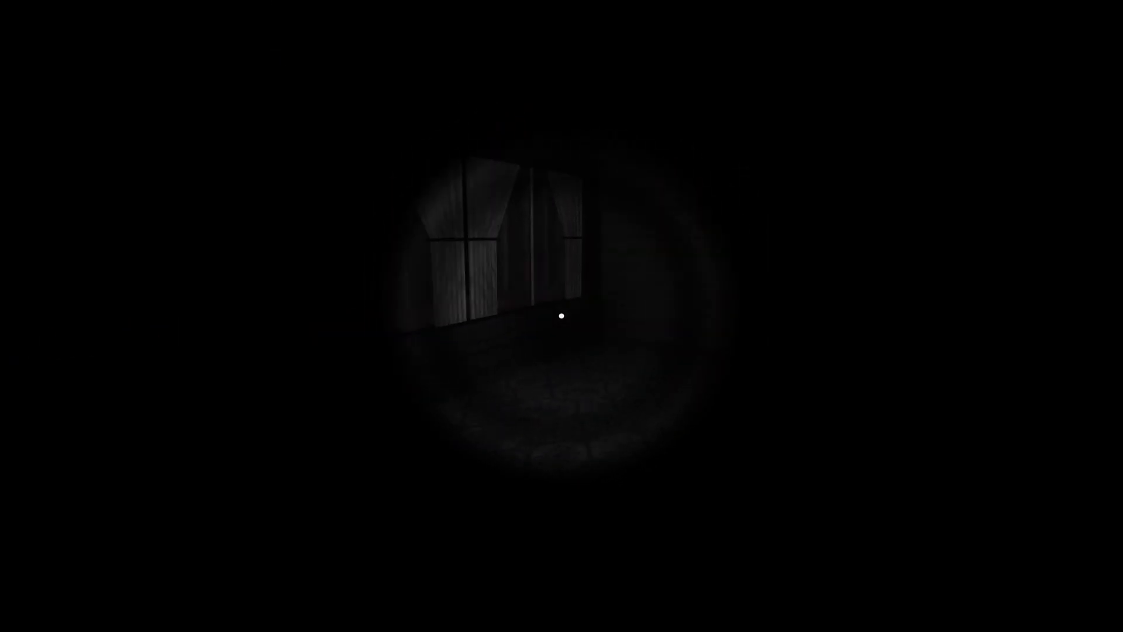
# Open the items list to confirm both gems and four symbols are checked
pyautogui.press('i')
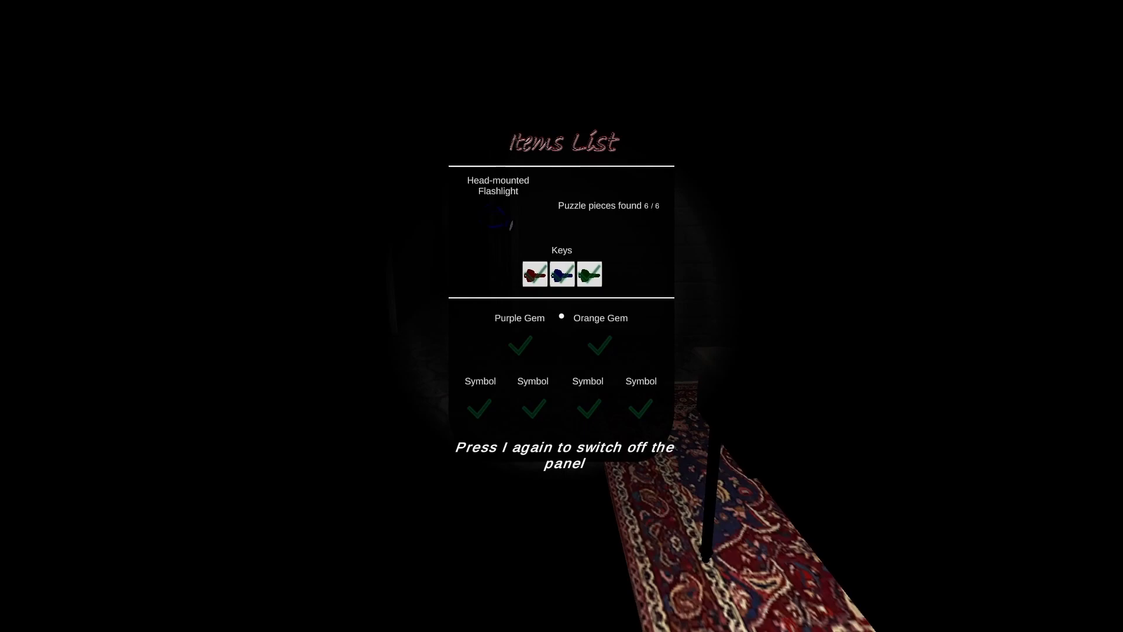
pyautogui.press('i')
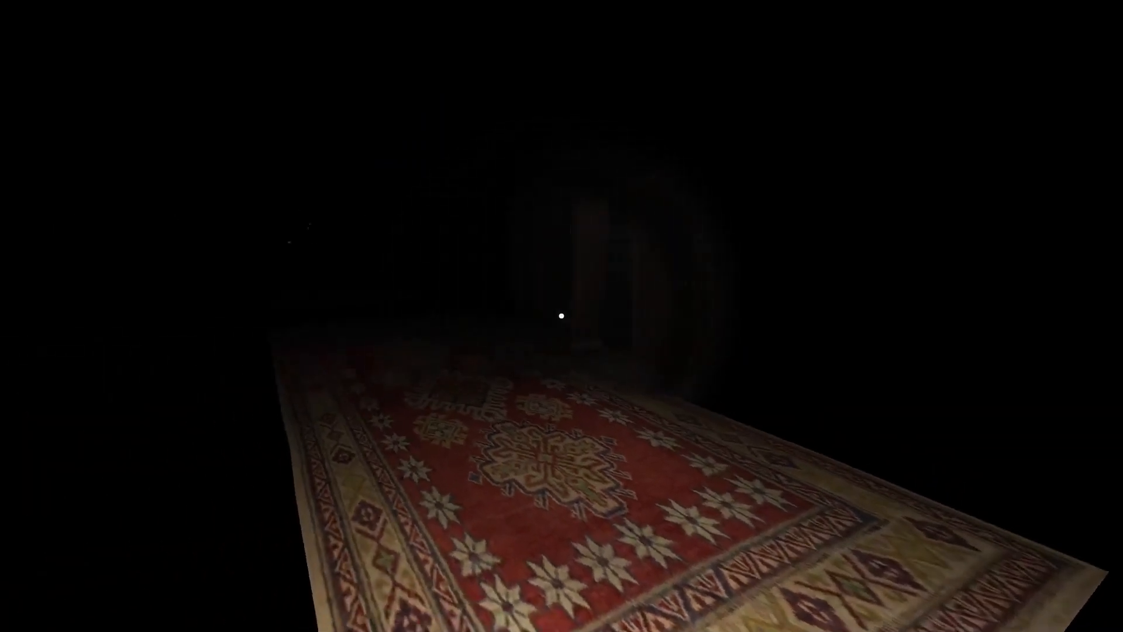
# Walk along the red rug to the door with the glowing red window
pyautogui.press('w')
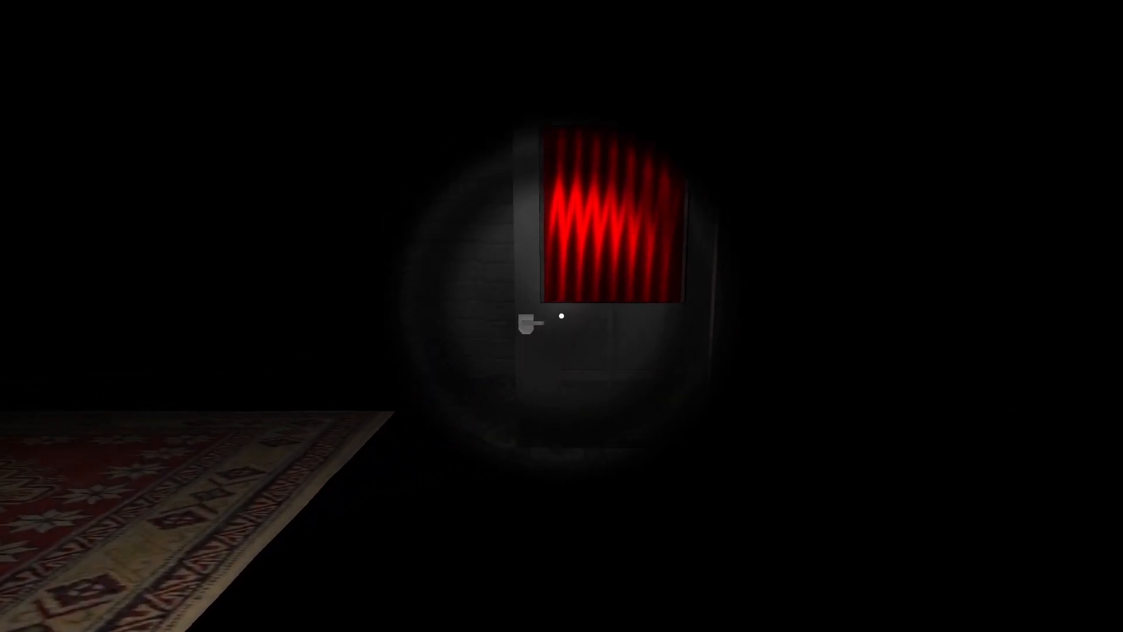
pyautogui.click(530, 324)
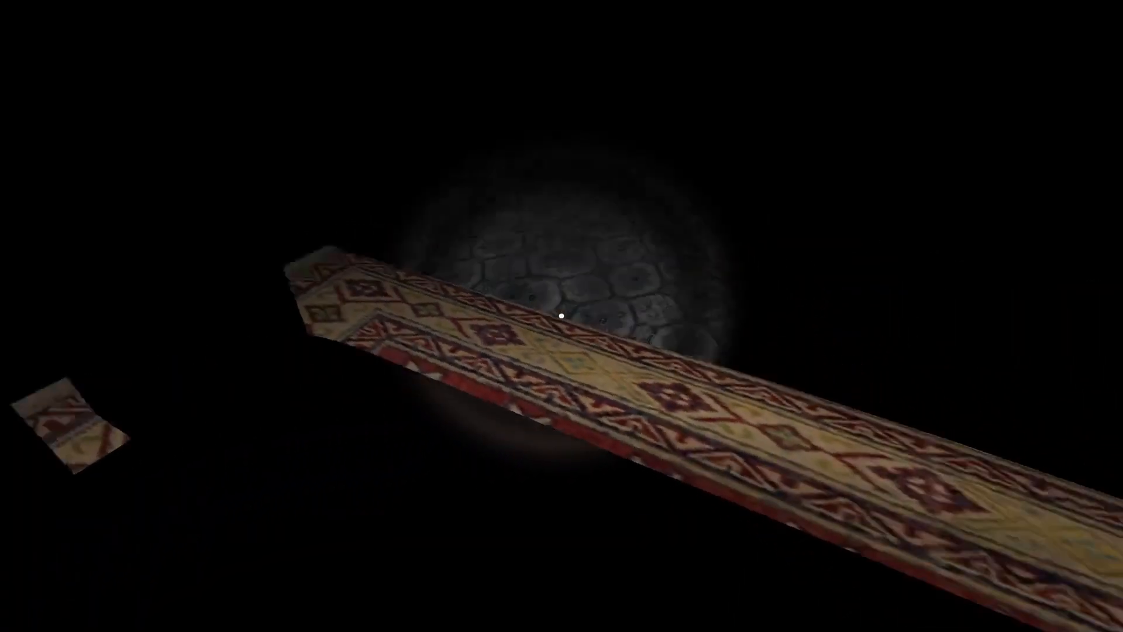
pyautogui.press('e')
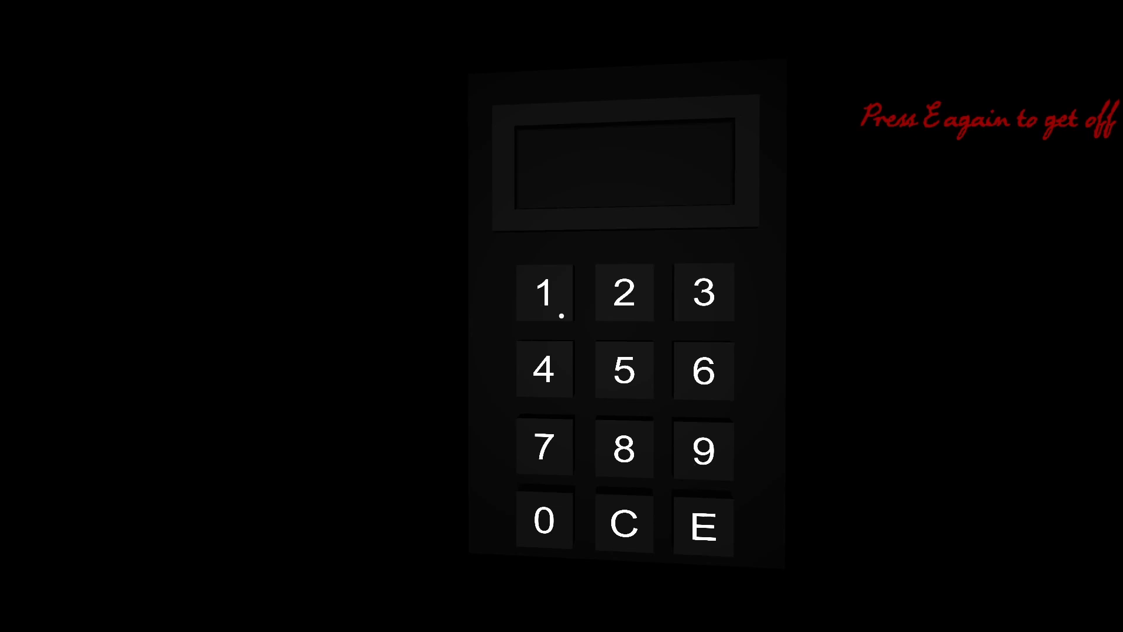
# Key in the door code on the keypad, reaching the 'You escape!' screen
pyautogui.click(546, 294)
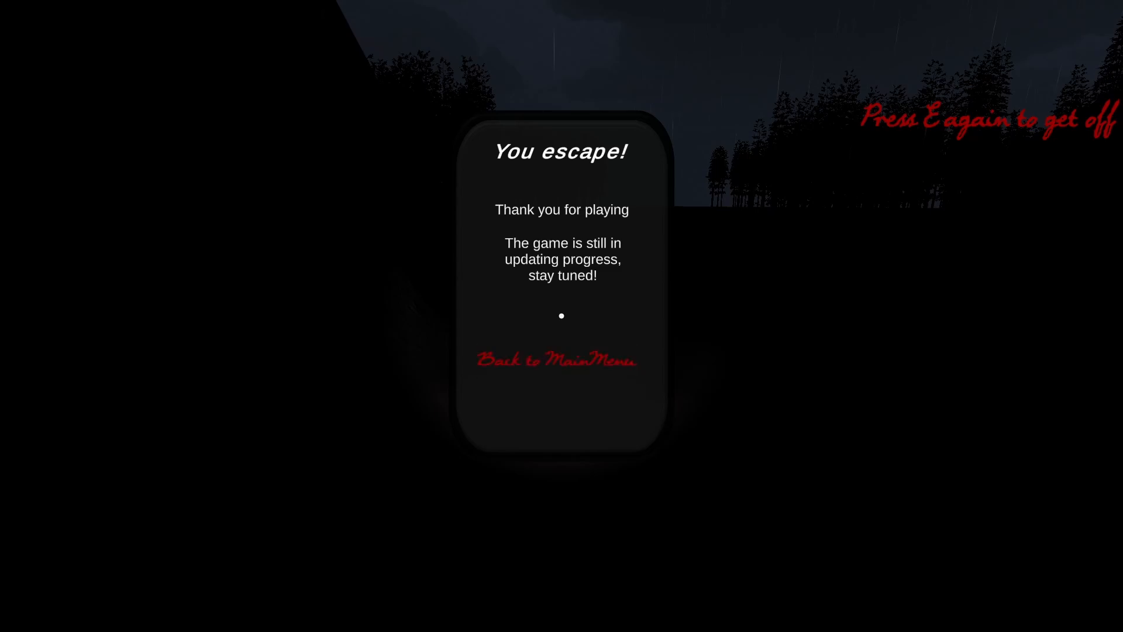
# Choose 'Back to MainMenu' on the 'You escape!' screen
pyautogui.click(556, 360)
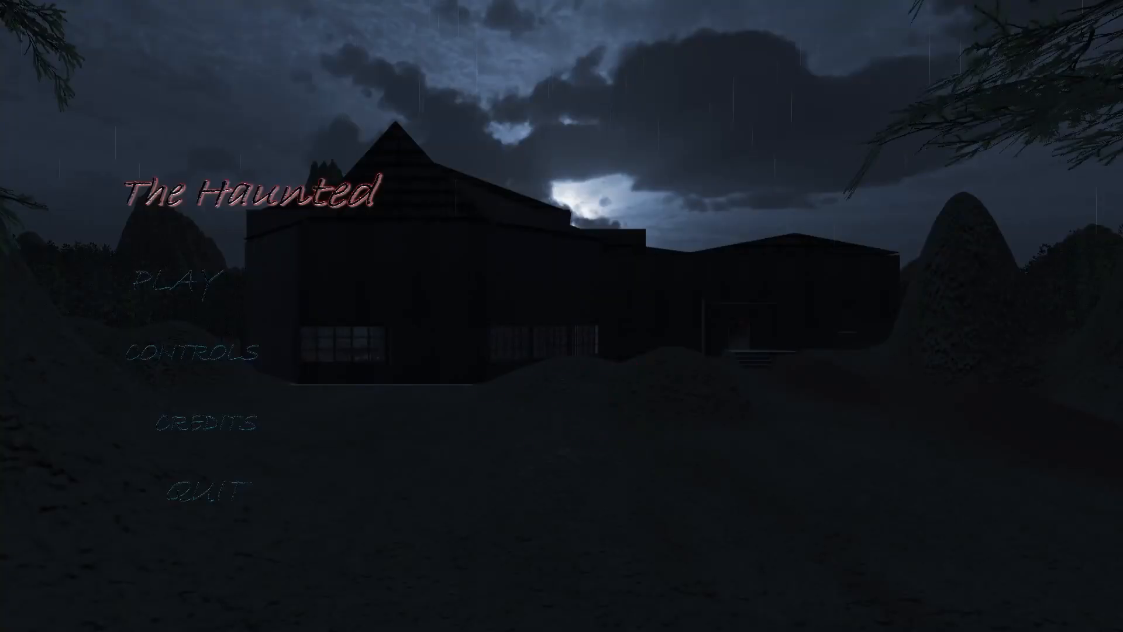